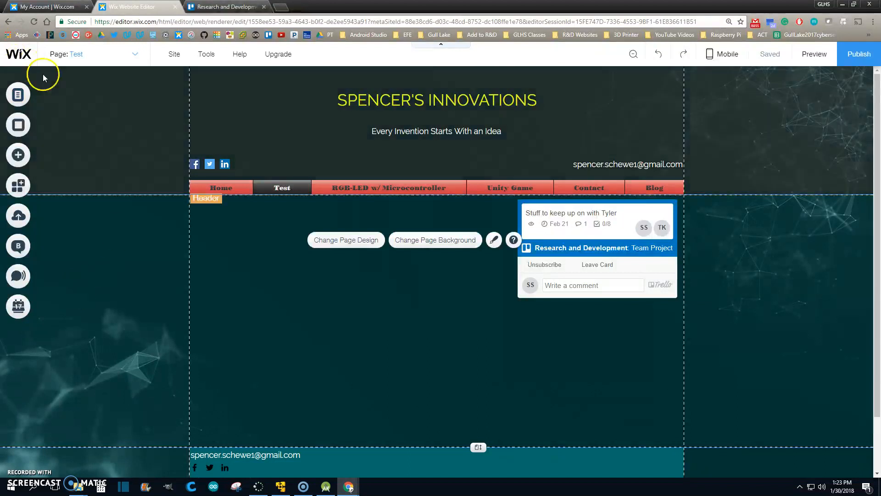
- Add an empty HTML Code element beside the Trello card with its code settings ready, then move to Trello
click(17, 154)
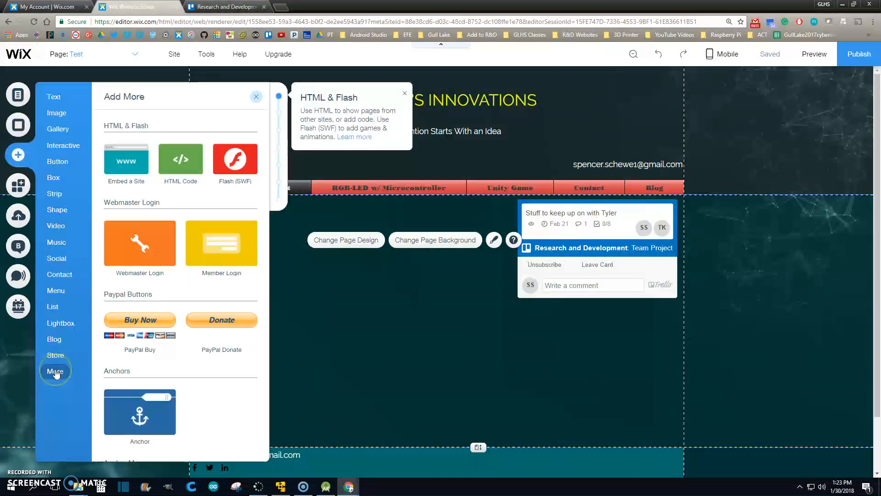
mouse_move(126, 158)
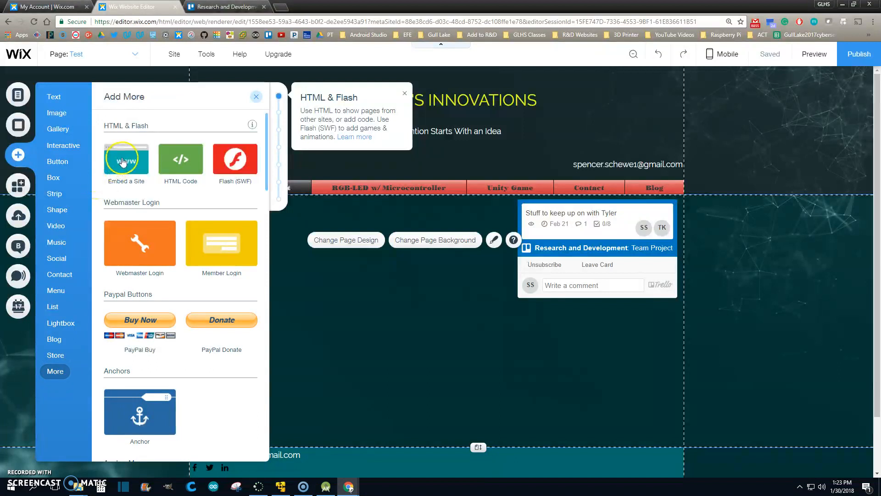
mouse_move(180, 158)
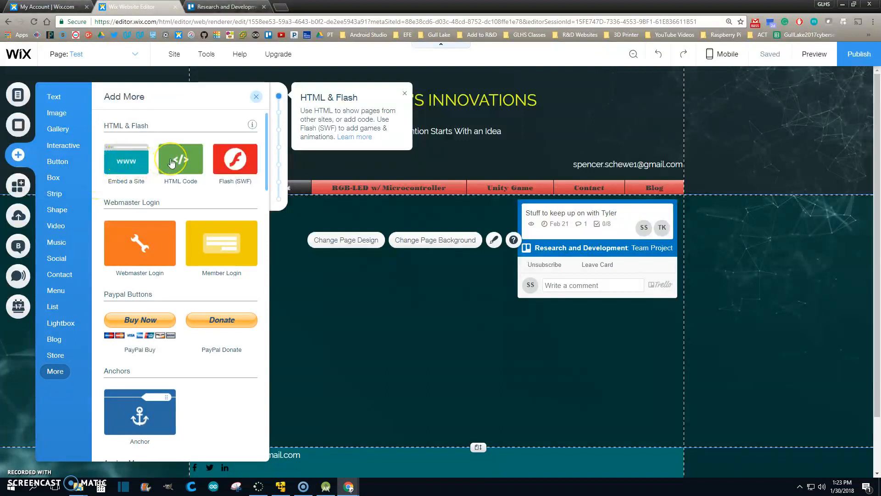
click(180, 159)
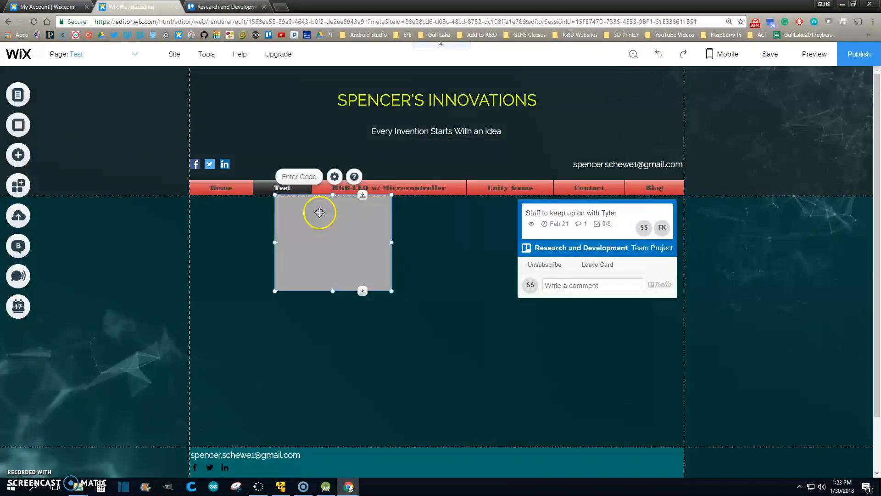
click(334, 176)
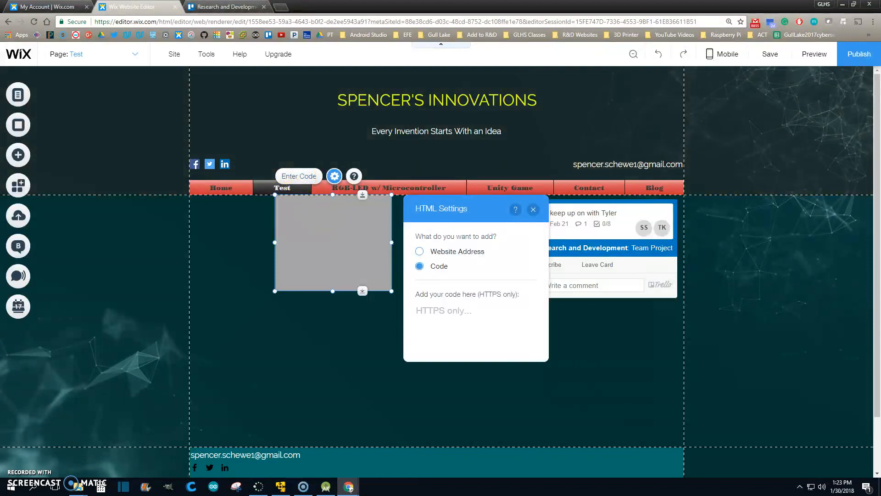
click(225, 6)
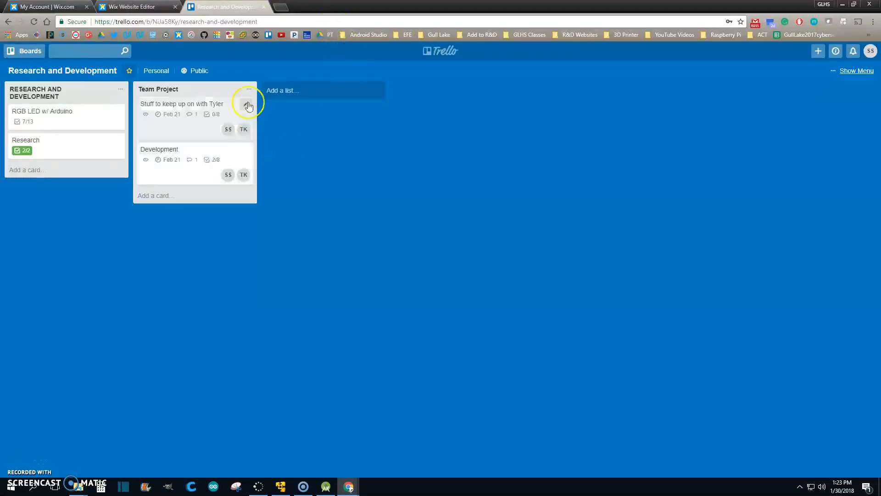
mouse_move(191, 143)
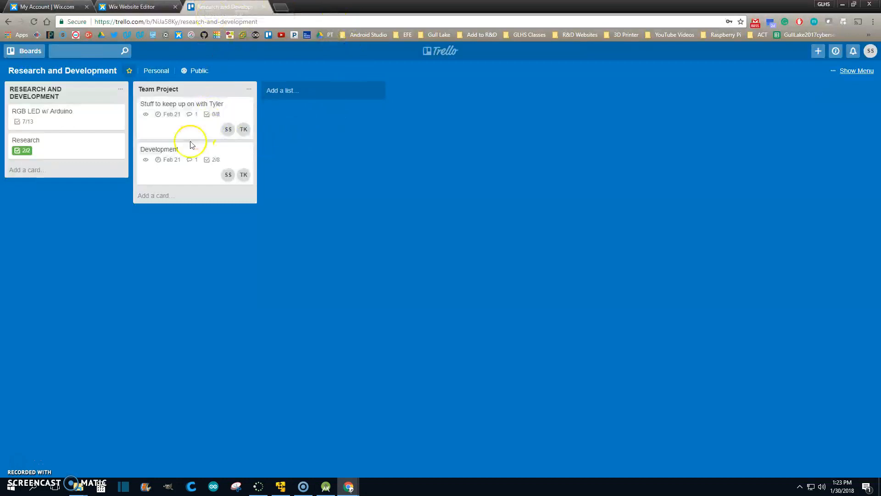
- Copy the Development card's embed code from its Share options and bring it to Wix
click(159, 149)
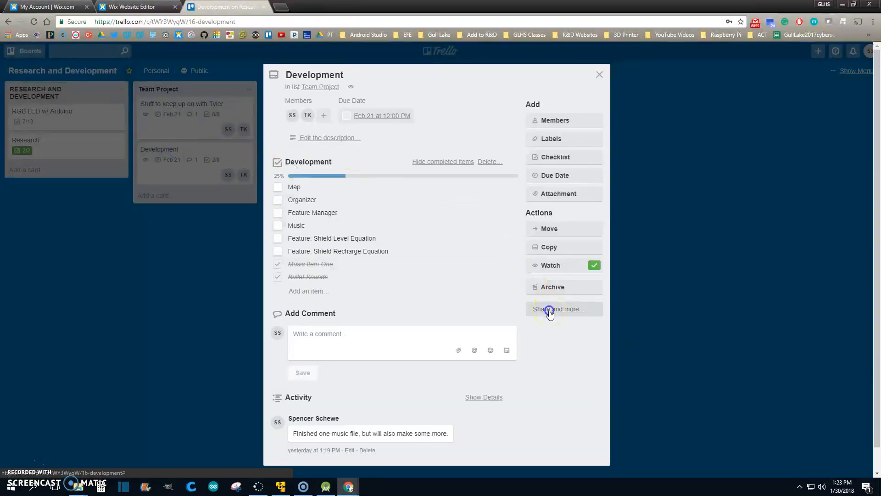
click(559, 309)
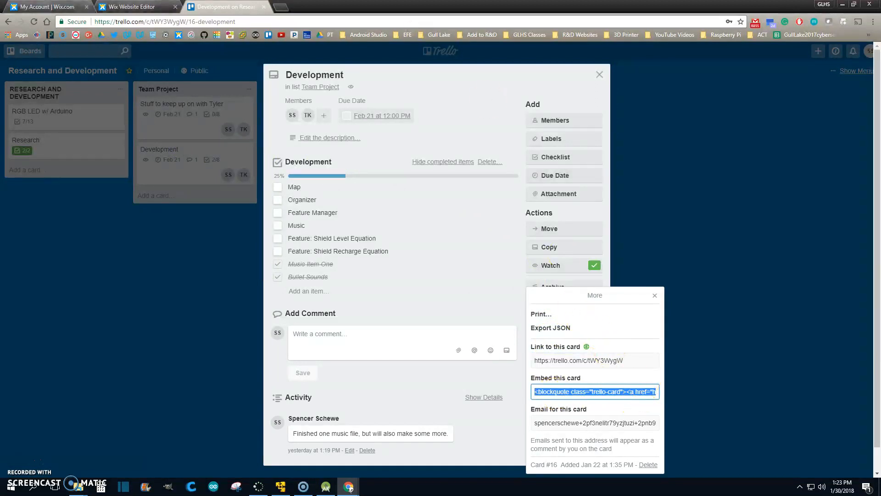
click(135, 6)
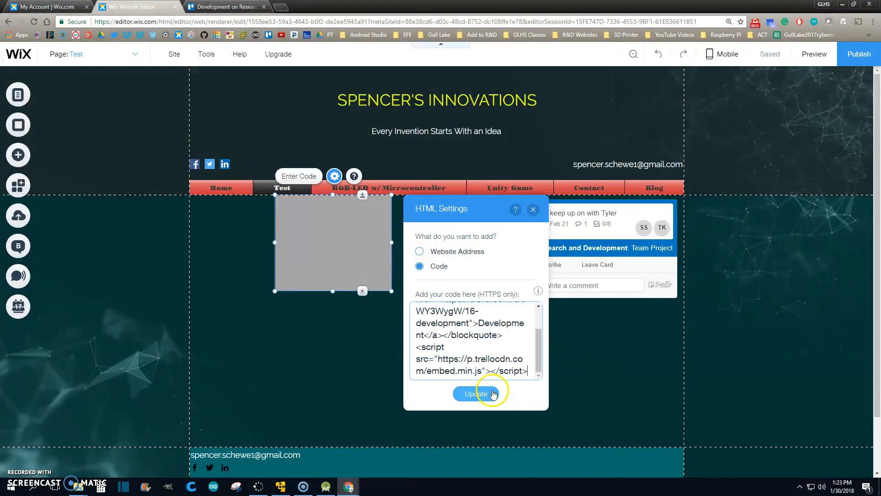
- Apply the Development card embed code so it shows beside the other card, then go back to Trello
click(475, 394)
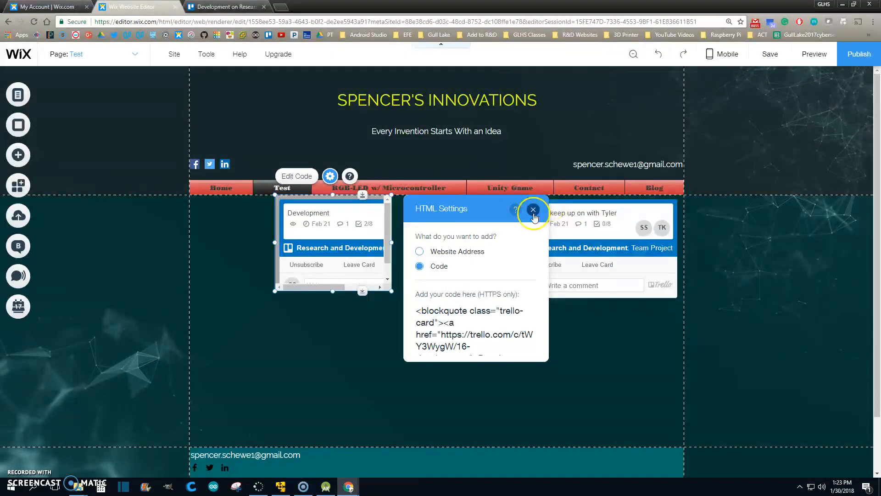
click(533, 210)
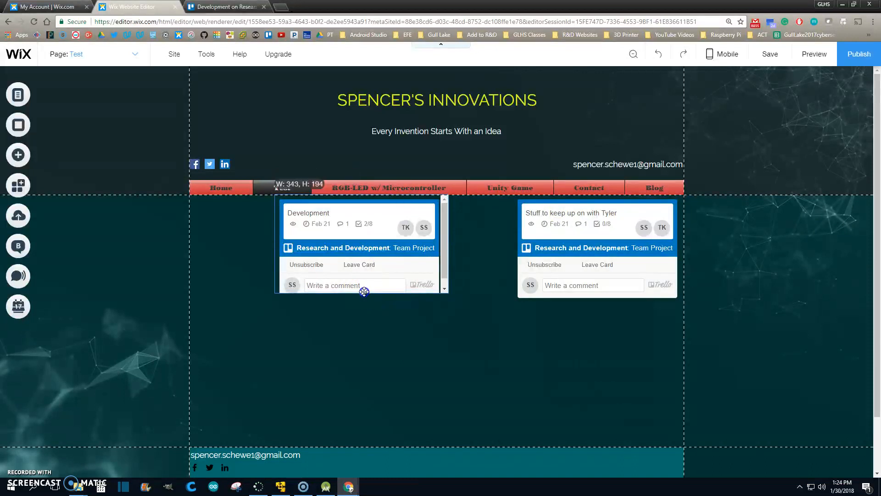
click(477, 331)
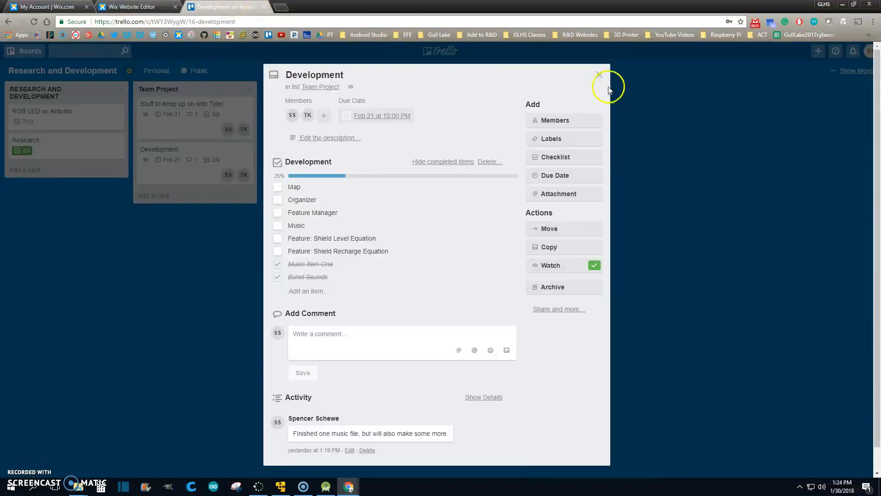
- Close the Development card and reach the board Settings through the More menu
click(600, 75)
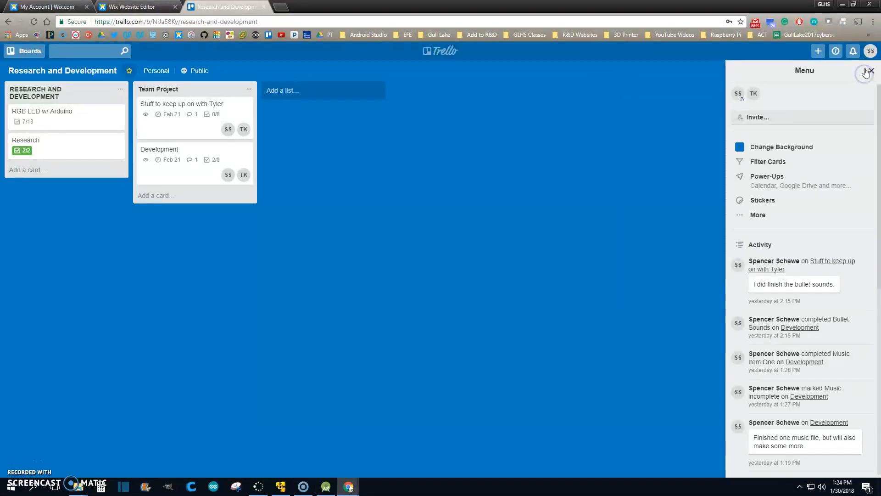
click(870, 50)
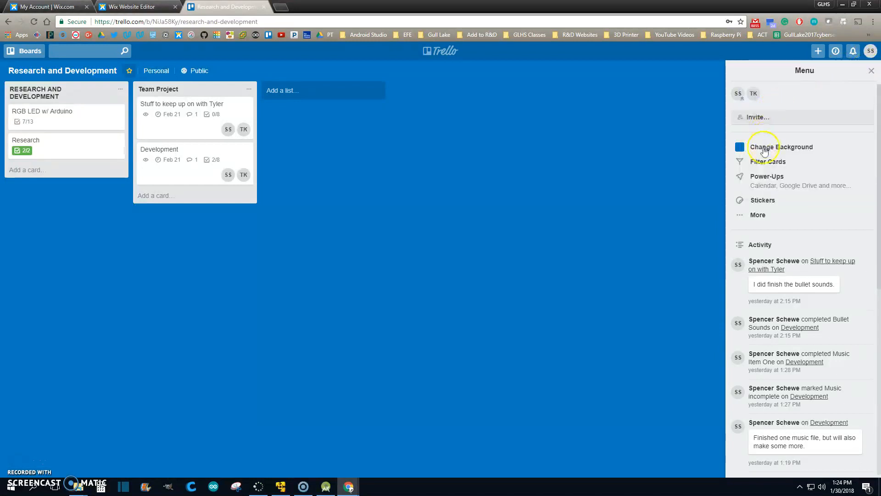
click(758, 214)
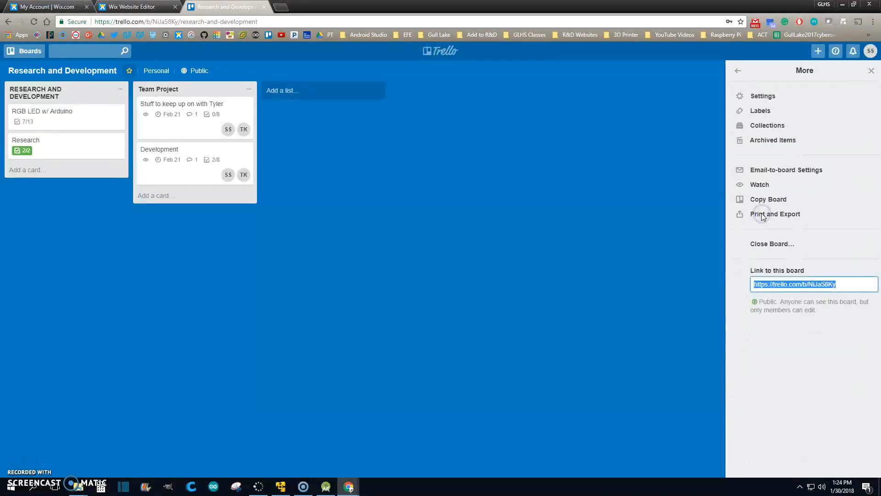
click(763, 95)
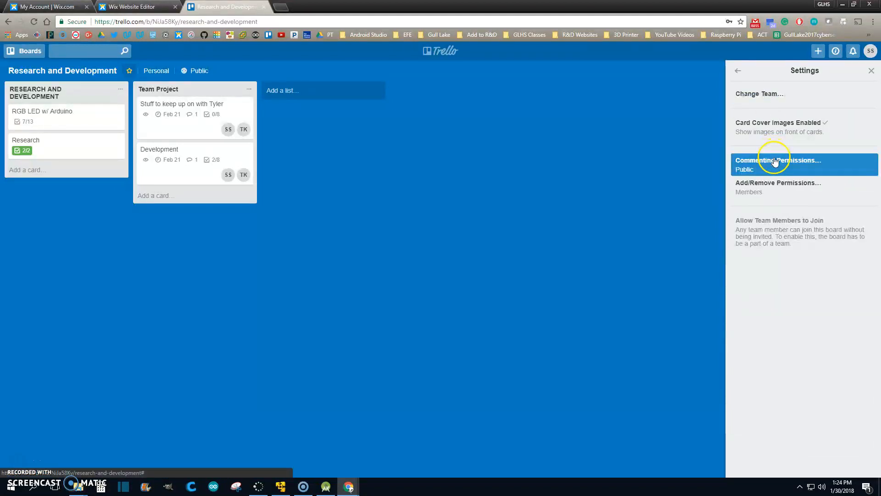
mouse_move(767, 159)
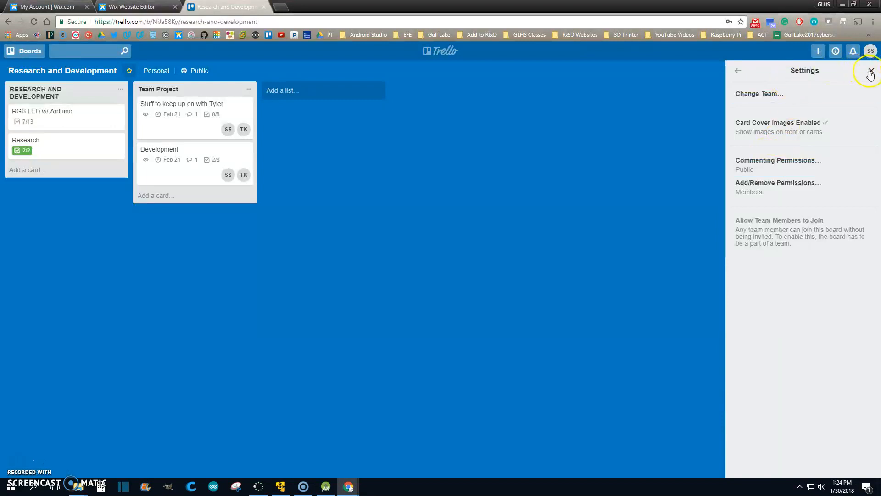
click(870, 72)
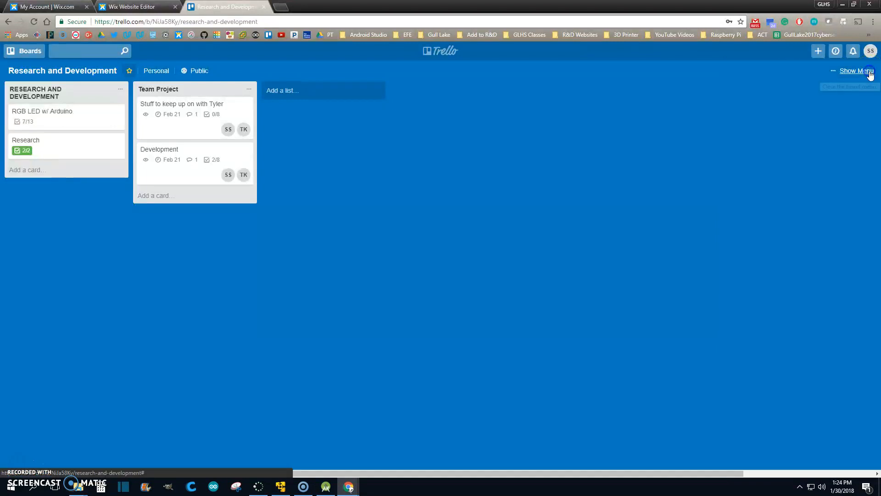
click(855, 71)
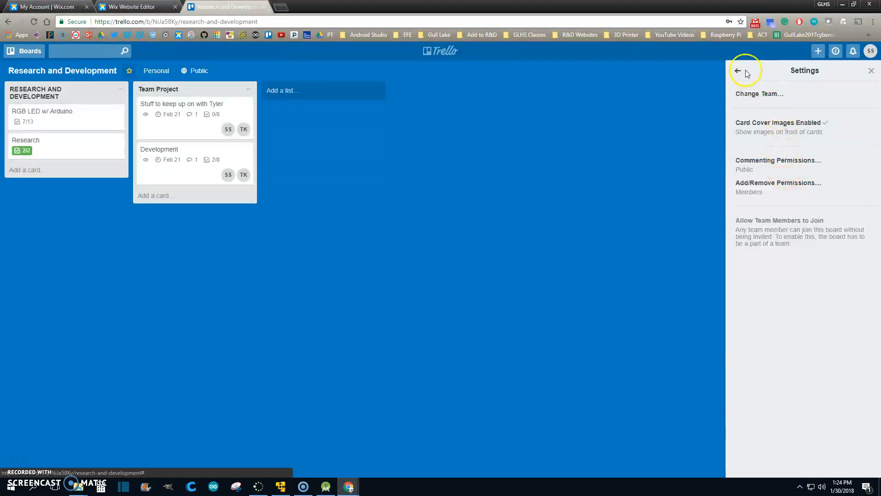
- Review the Commenting Permissions choices, leave them at Public, and return to the Wix page
click(739, 71)
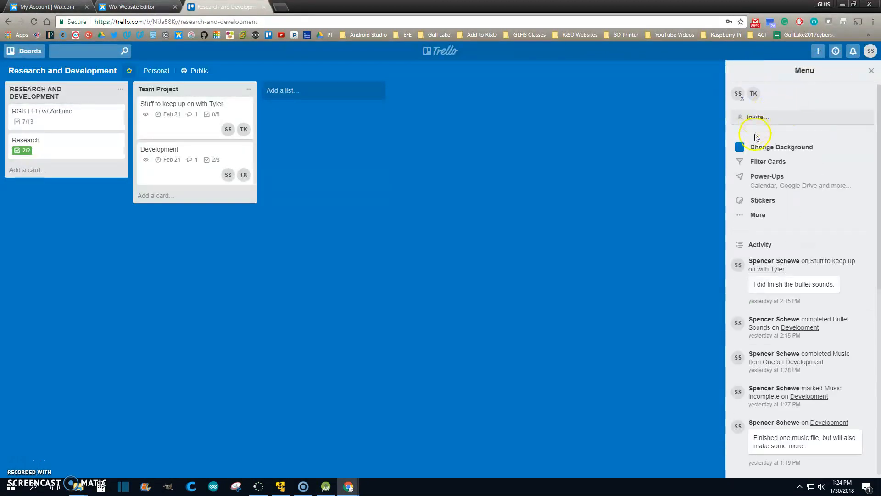
mouse_move(757, 215)
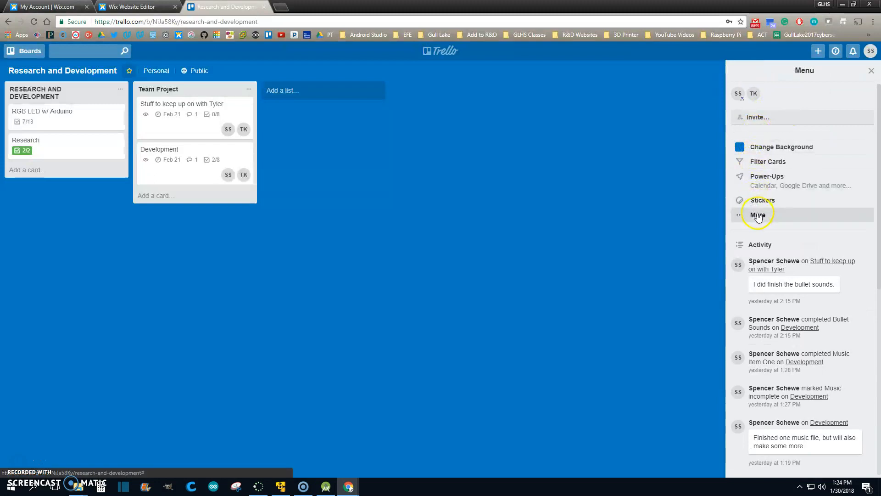
click(758, 215)
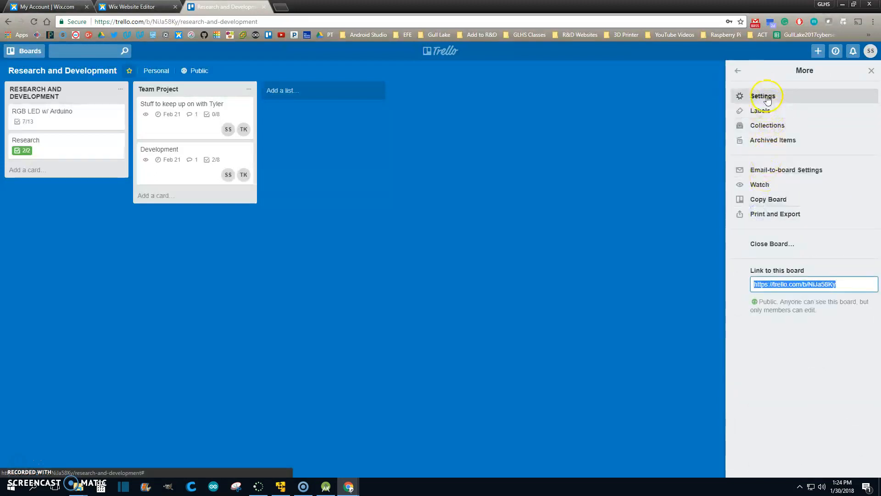
click(763, 95)
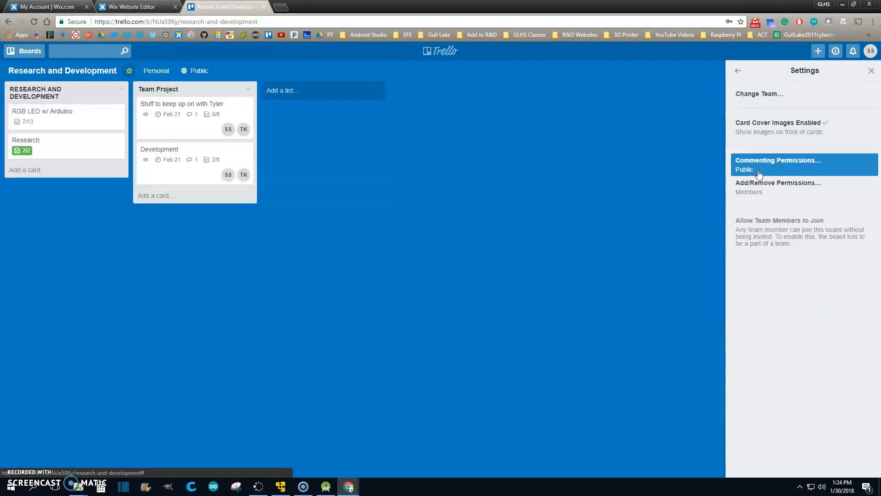
click(779, 164)
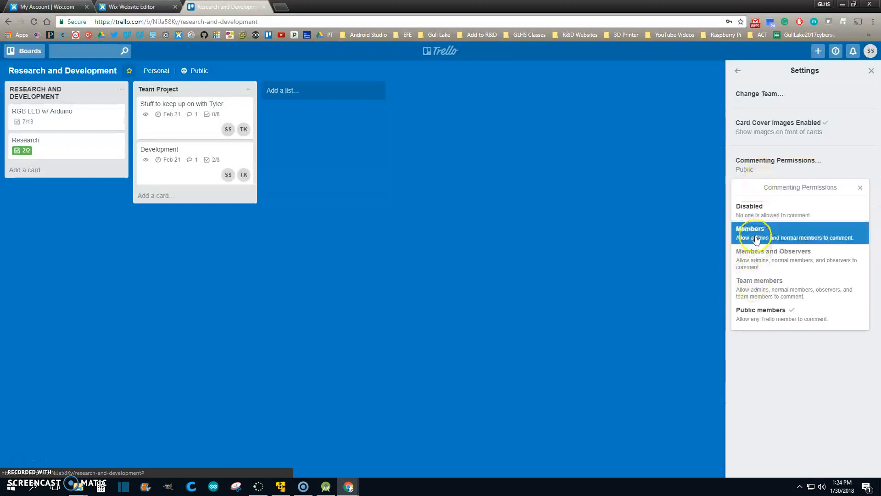
mouse_move(855, 191)
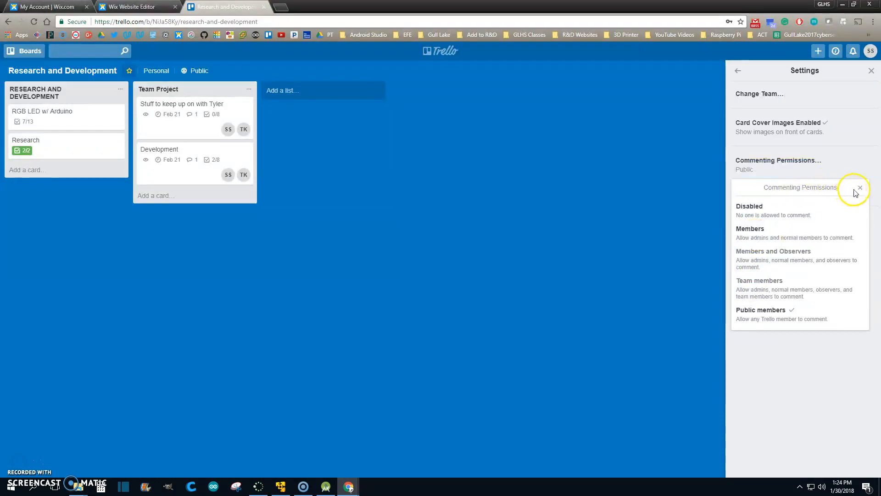
click(860, 187)
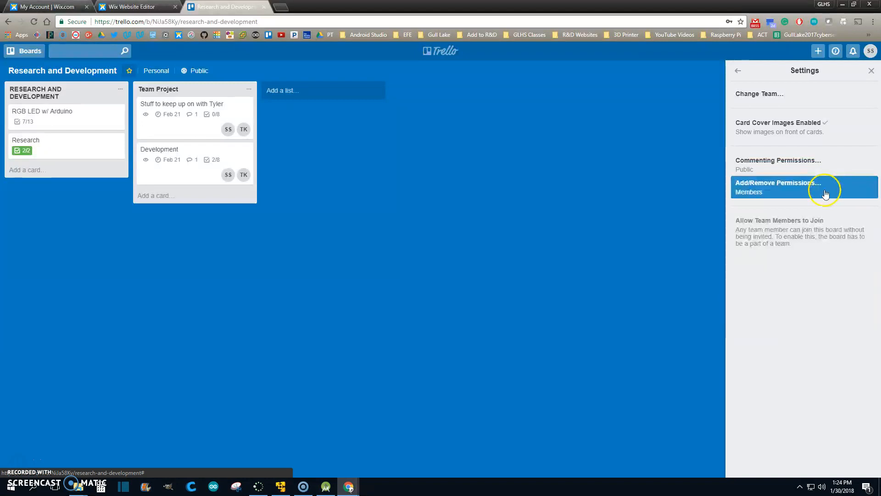
click(135, 6)
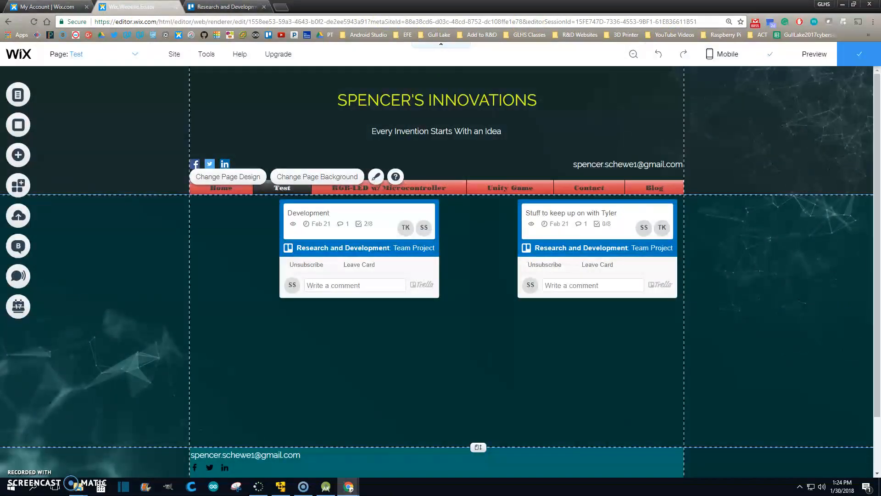
- Go back to the Trello board, where the Development card flags a new comment
click(225, 7)
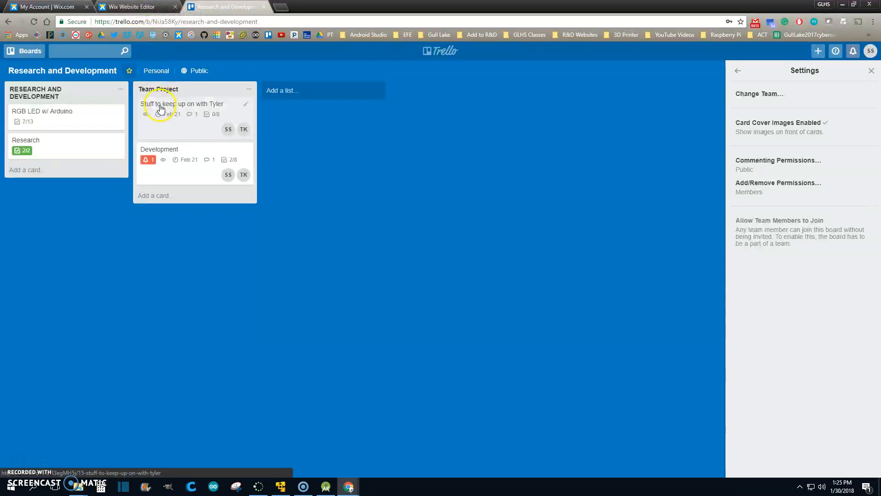
click(160, 149)
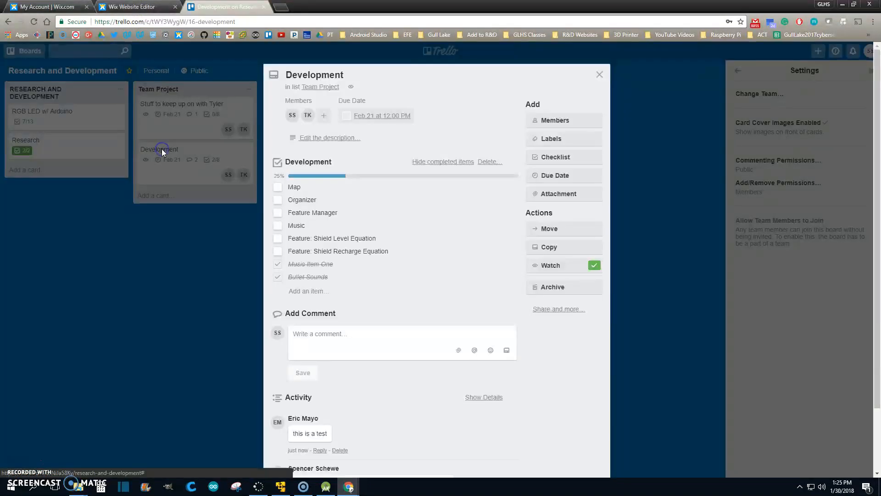
scroll(down, 3)
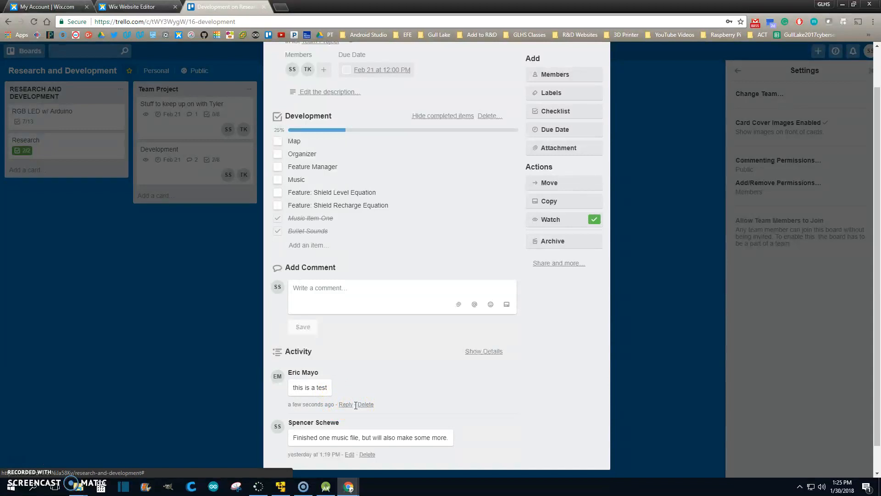
mouse_move(366, 404)
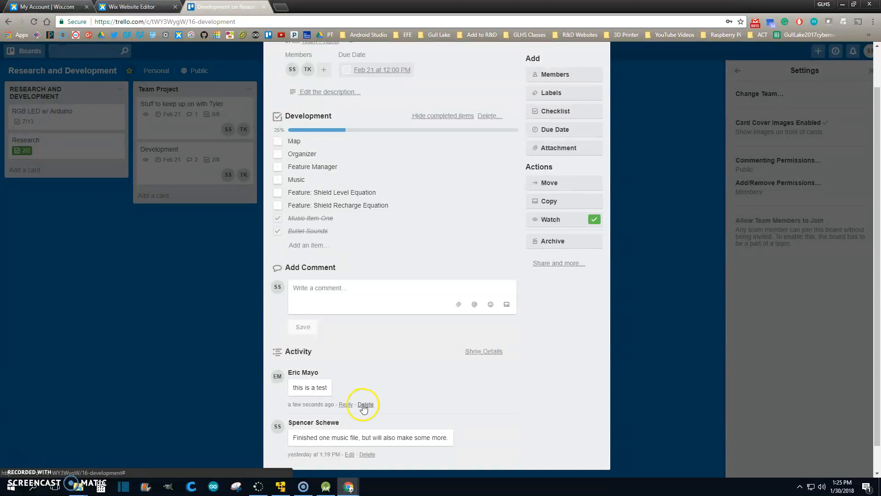
click(366, 404)
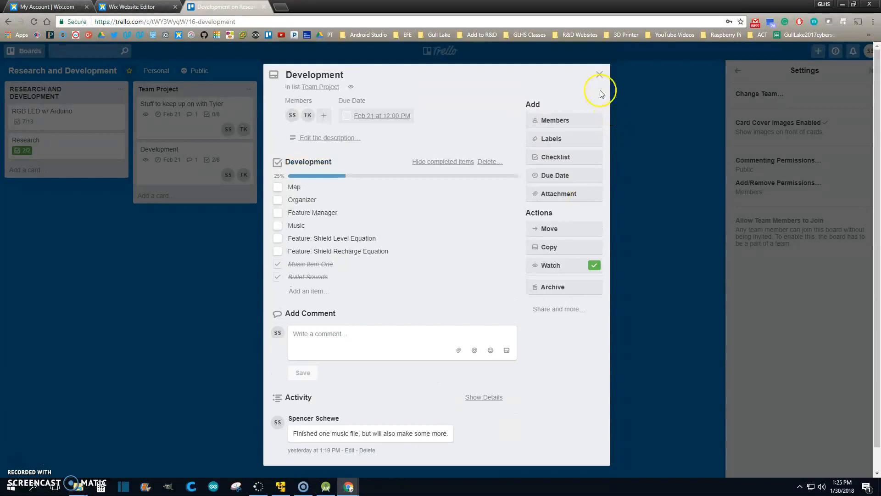
click(599, 74)
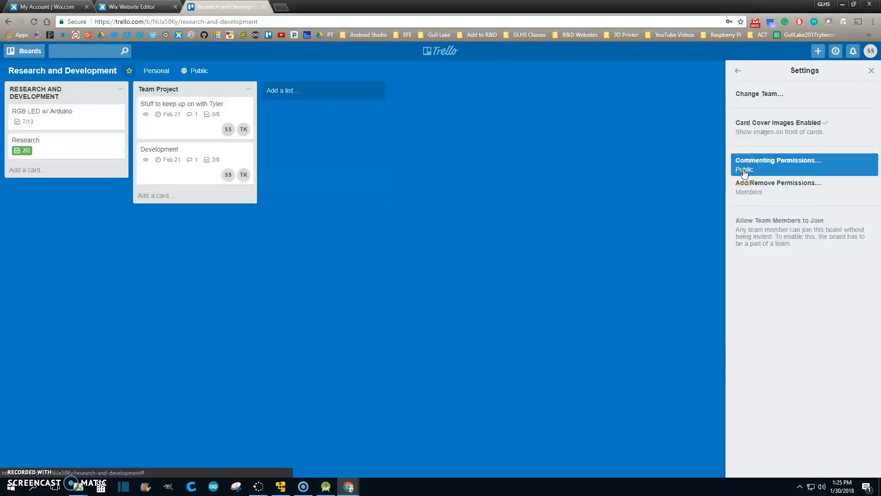
- Set the board's Commenting Permissions to Members and recheck the setting
click(778, 165)
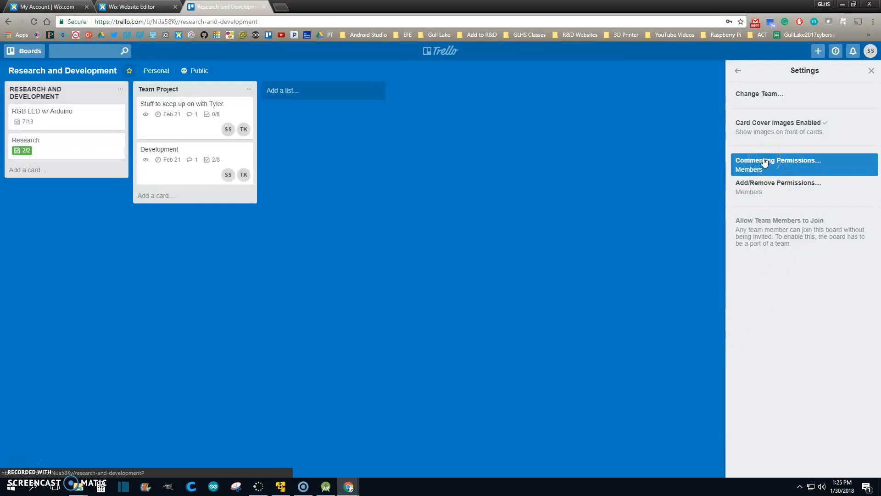
click(778, 164)
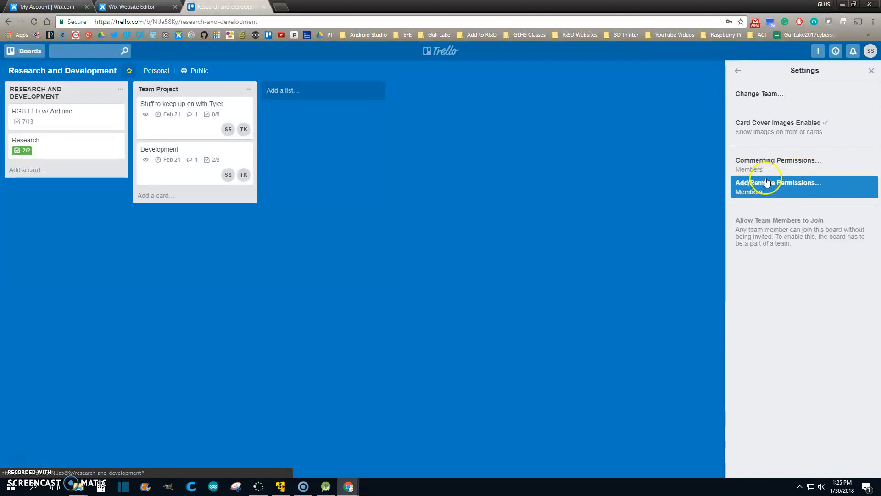
mouse_move(774, 164)
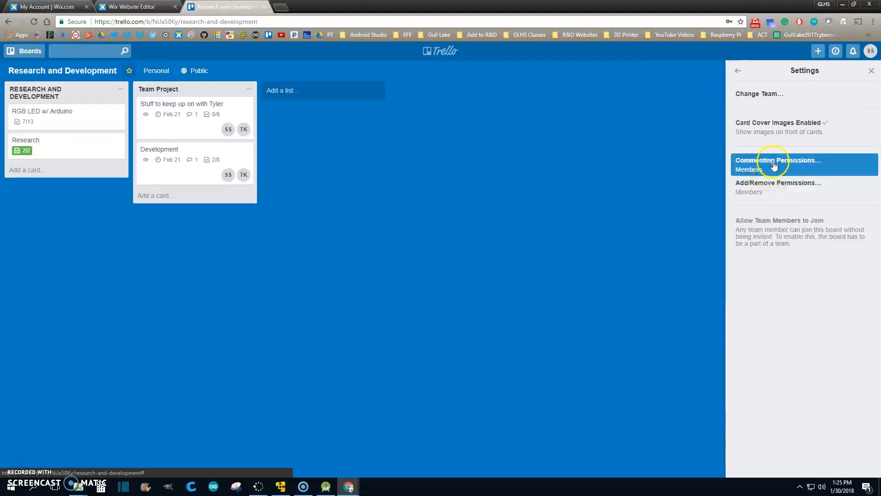
click(872, 70)
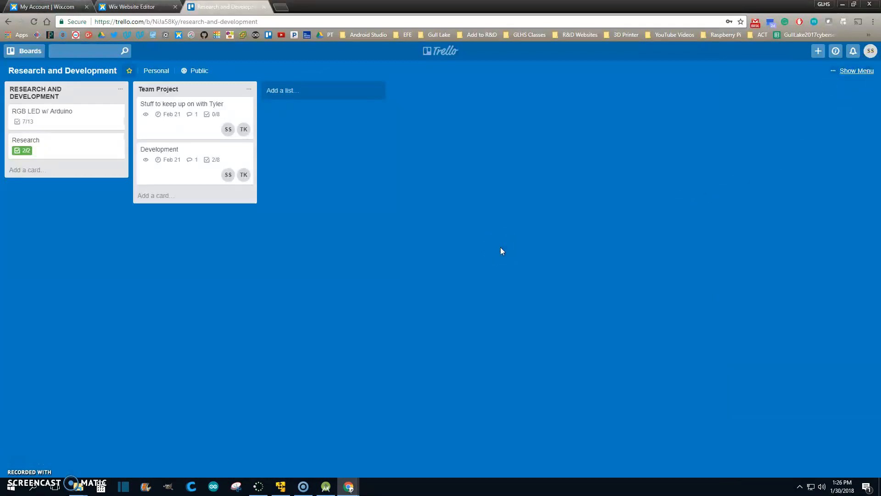
mouse_move(135, 6)
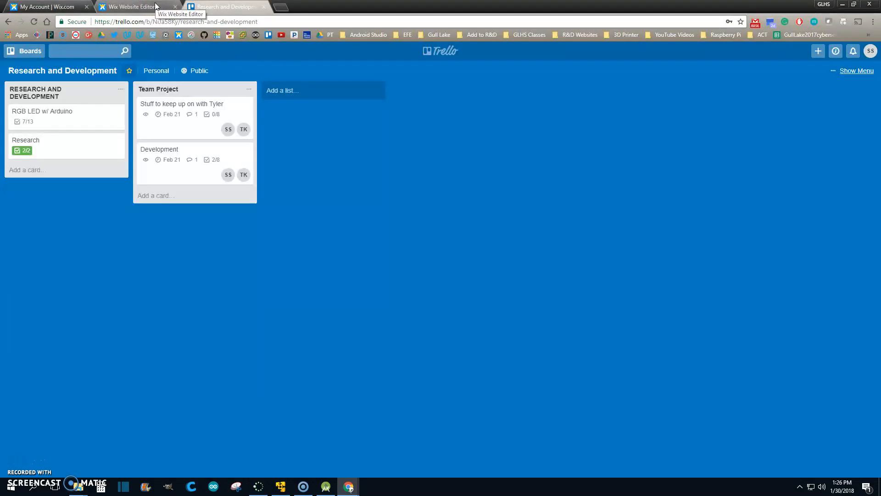
- Preview the Wix page and open the embedded Development card from it
click(132, 6)
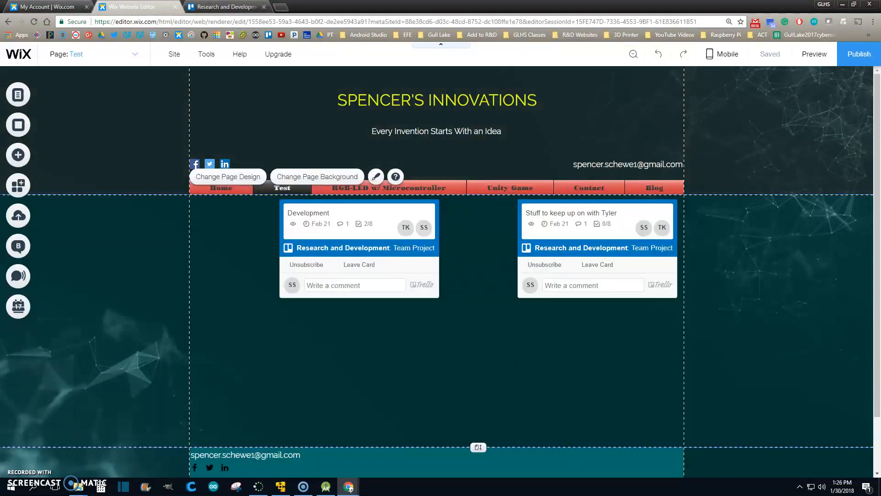
click(813, 54)
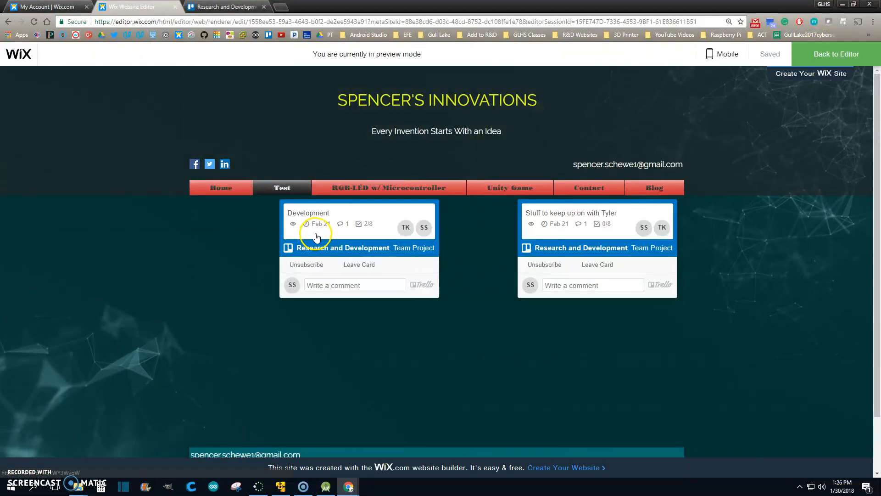
click(308, 212)
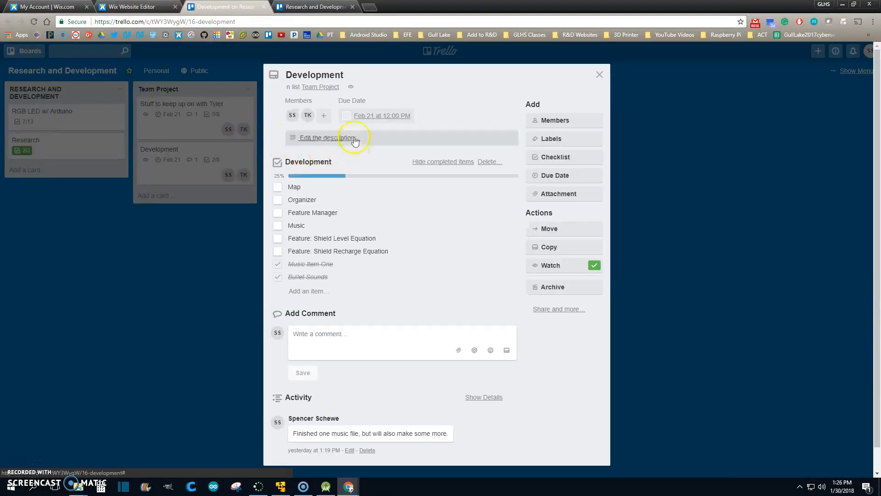
mouse_move(394, 241)
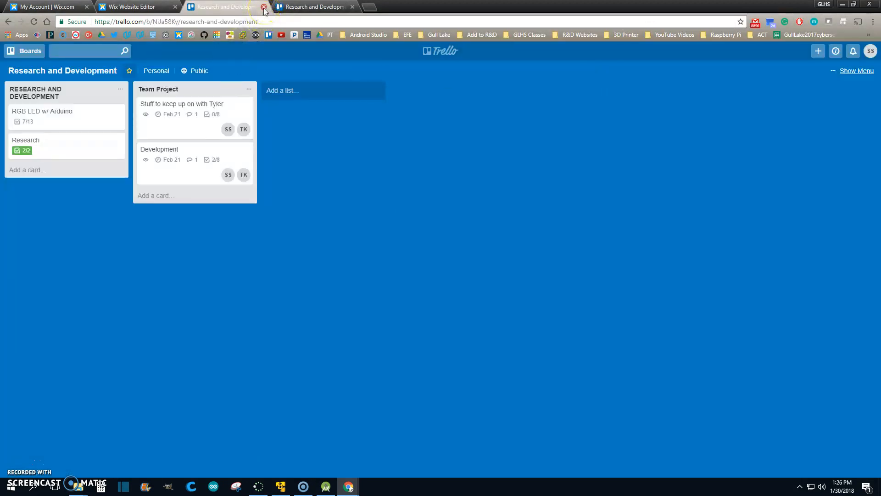
- Look over the Development card's checklist and activity, then close it to show the board
click(159, 149)
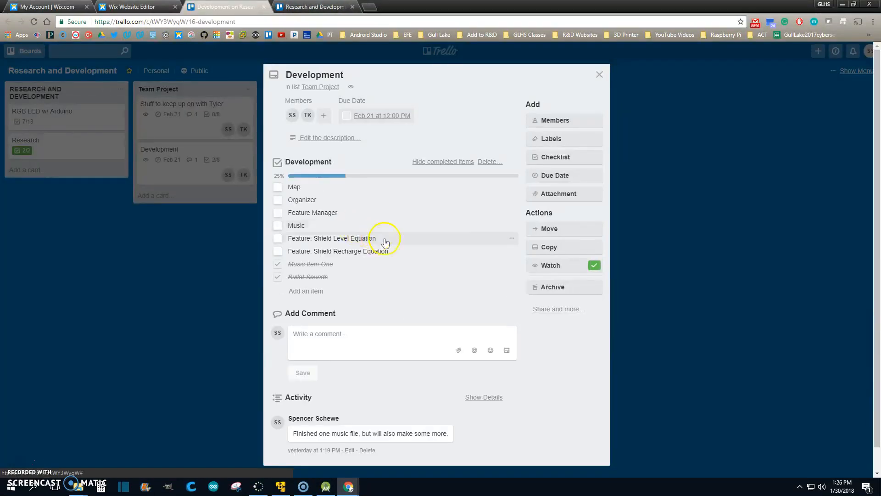
mouse_move(447, 246)
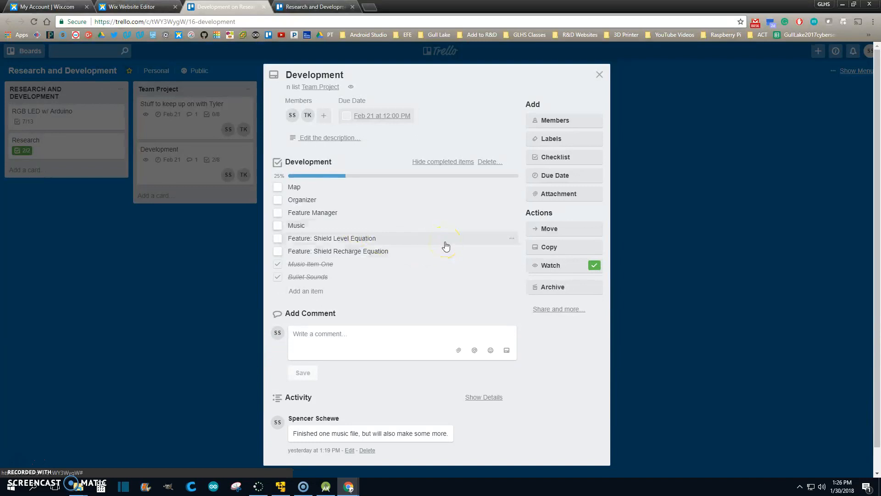
mouse_move(385, 316)
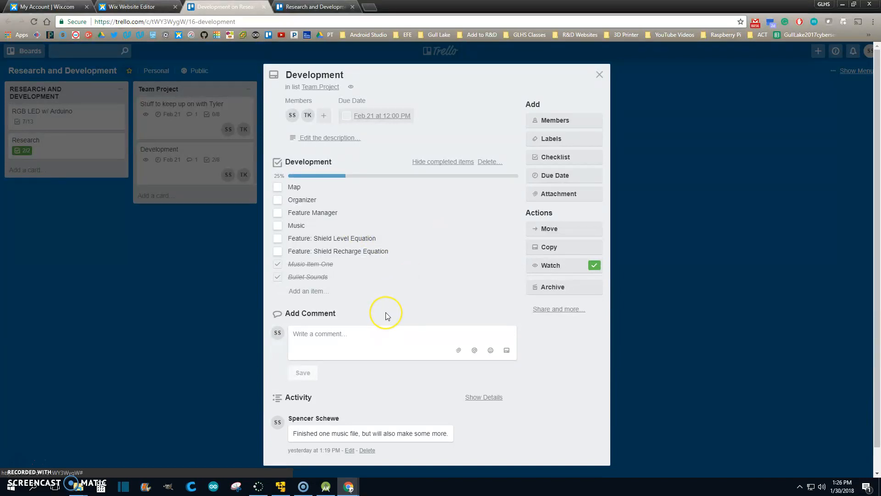
mouse_move(387, 317)
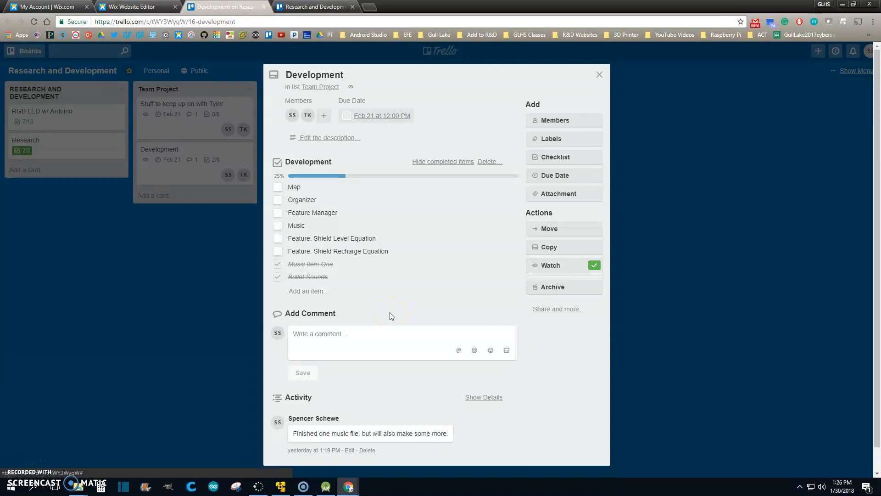
mouse_move(396, 326)
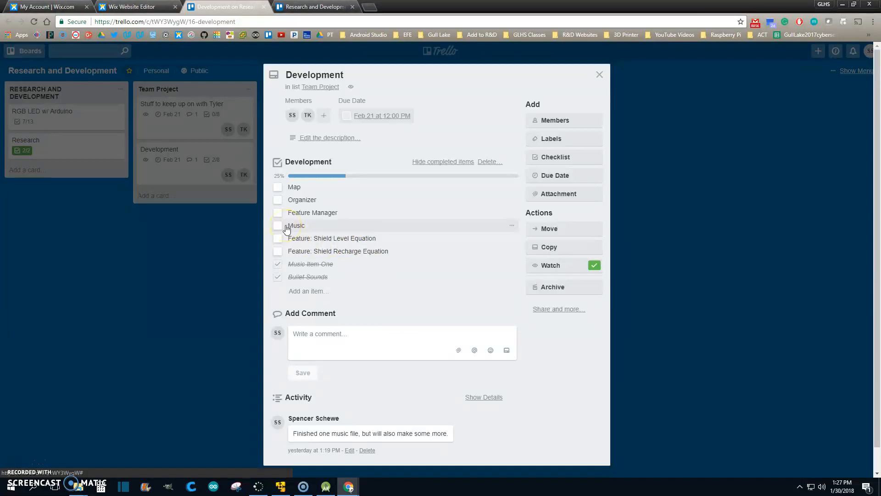
mouse_move(250, 262)
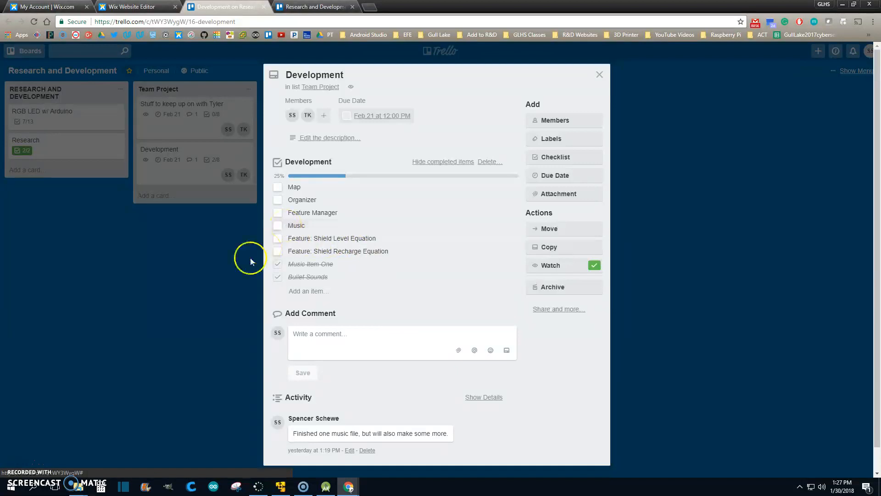
mouse_move(206, 6)
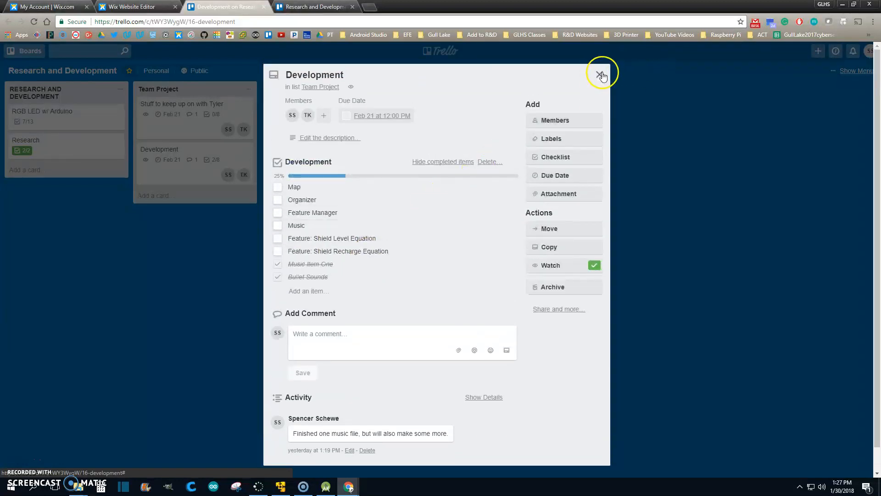
click(602, 75)
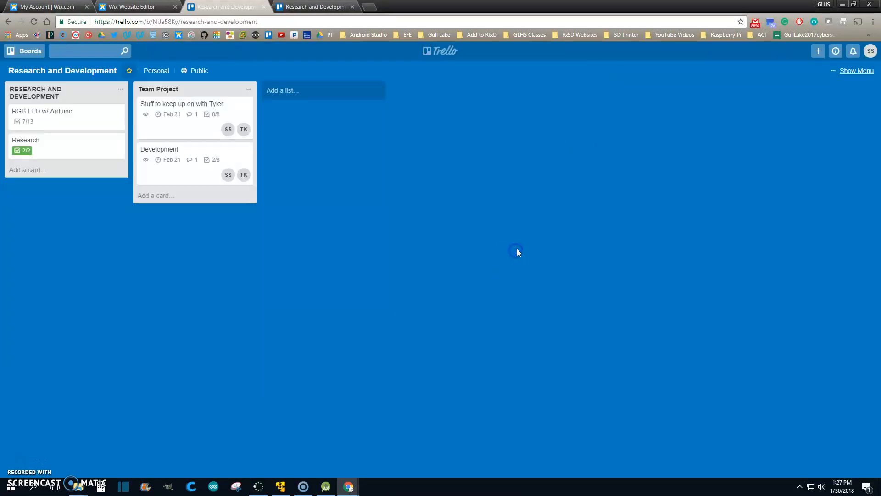